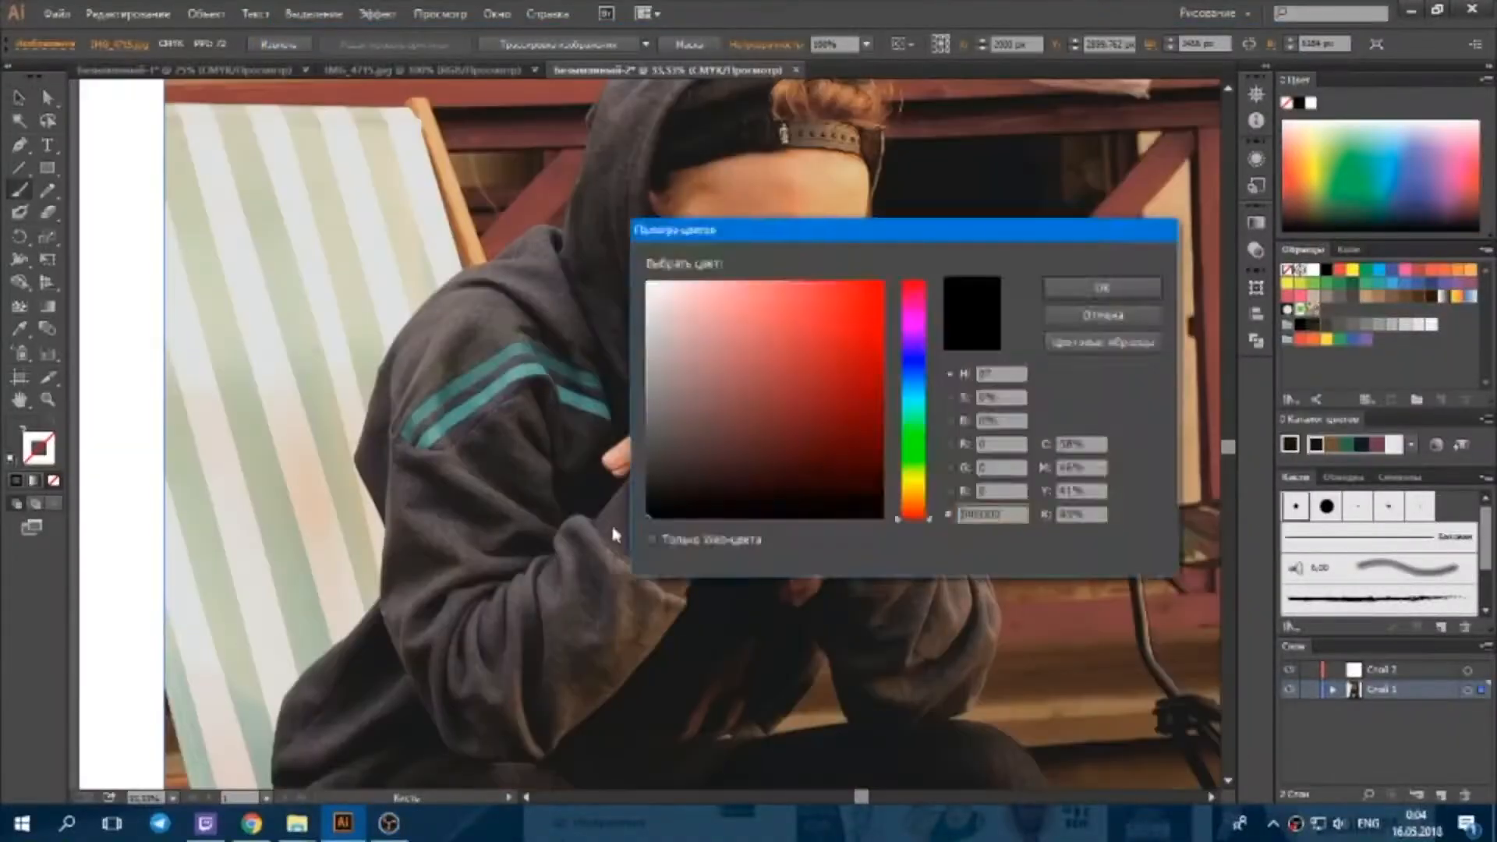
Confirm black as the stroke colour for tracing the lips
left_click(1102, 287)
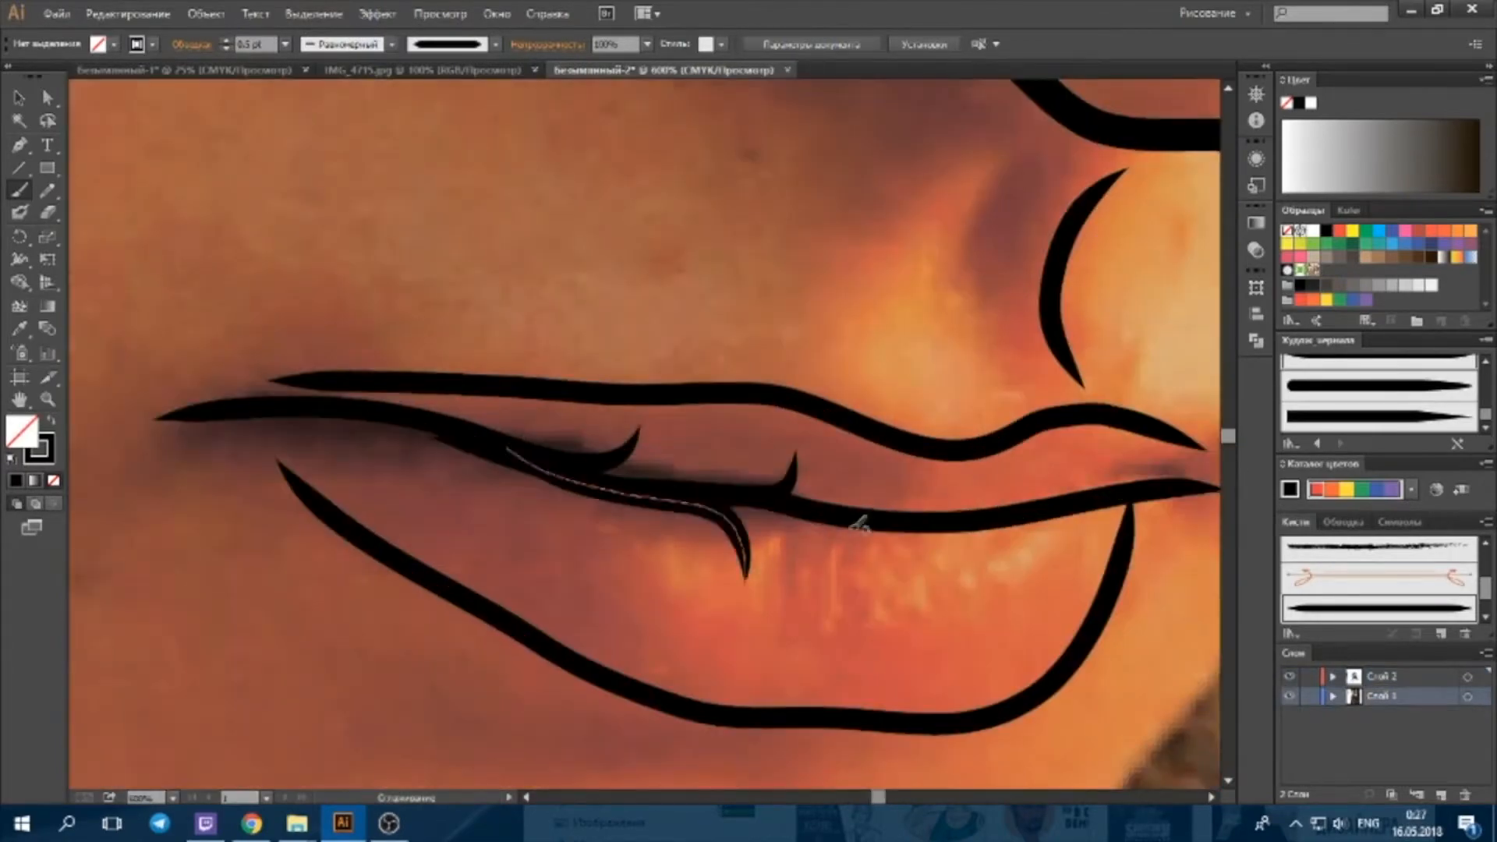
Adjust the brush stroke weight from the Control panel while tracing the hood folds
left_click(272, 42)
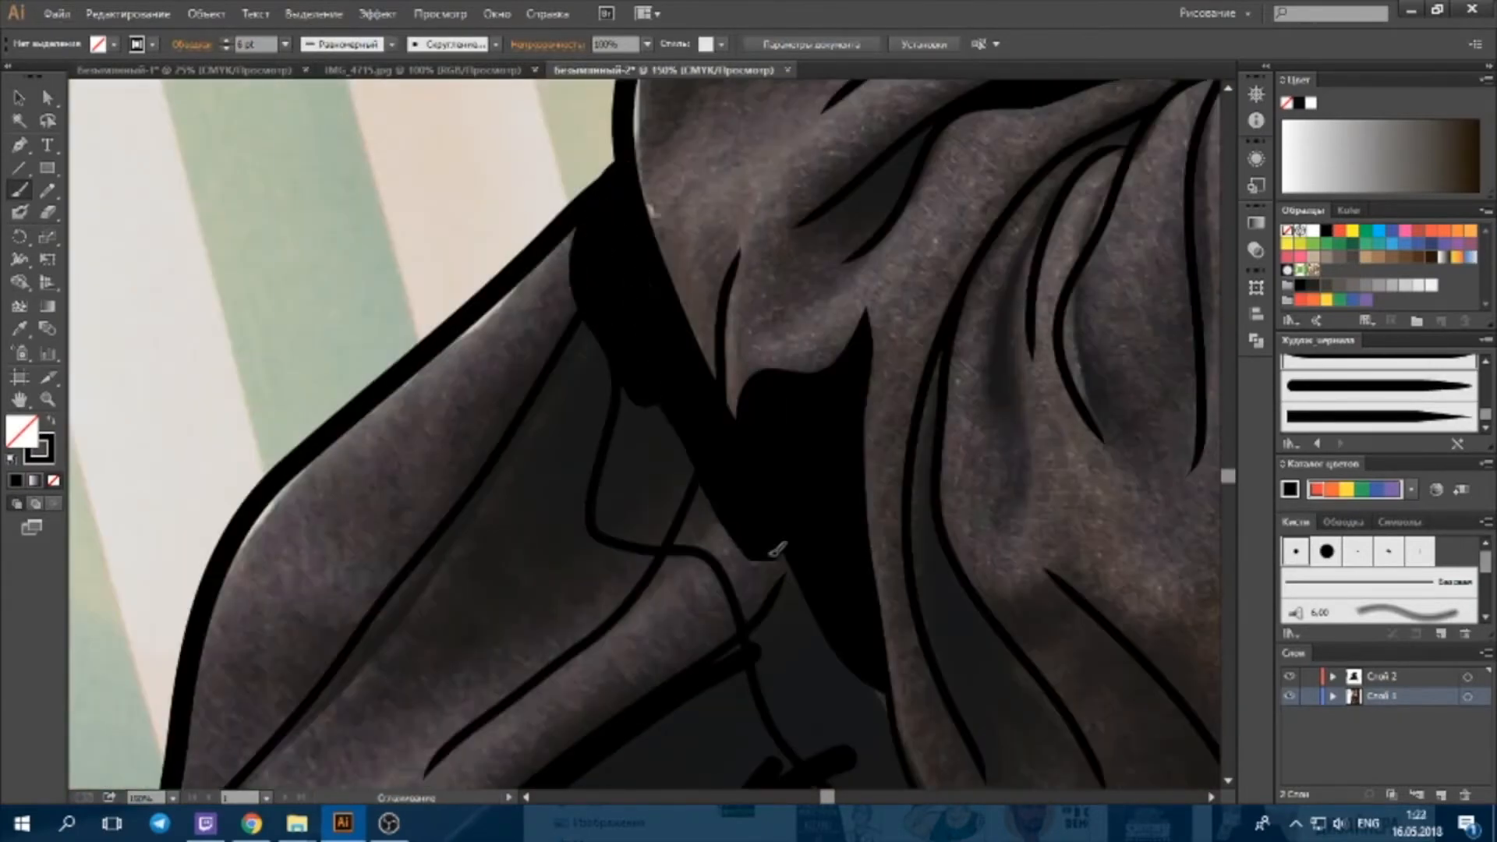
left_click(268, 44)
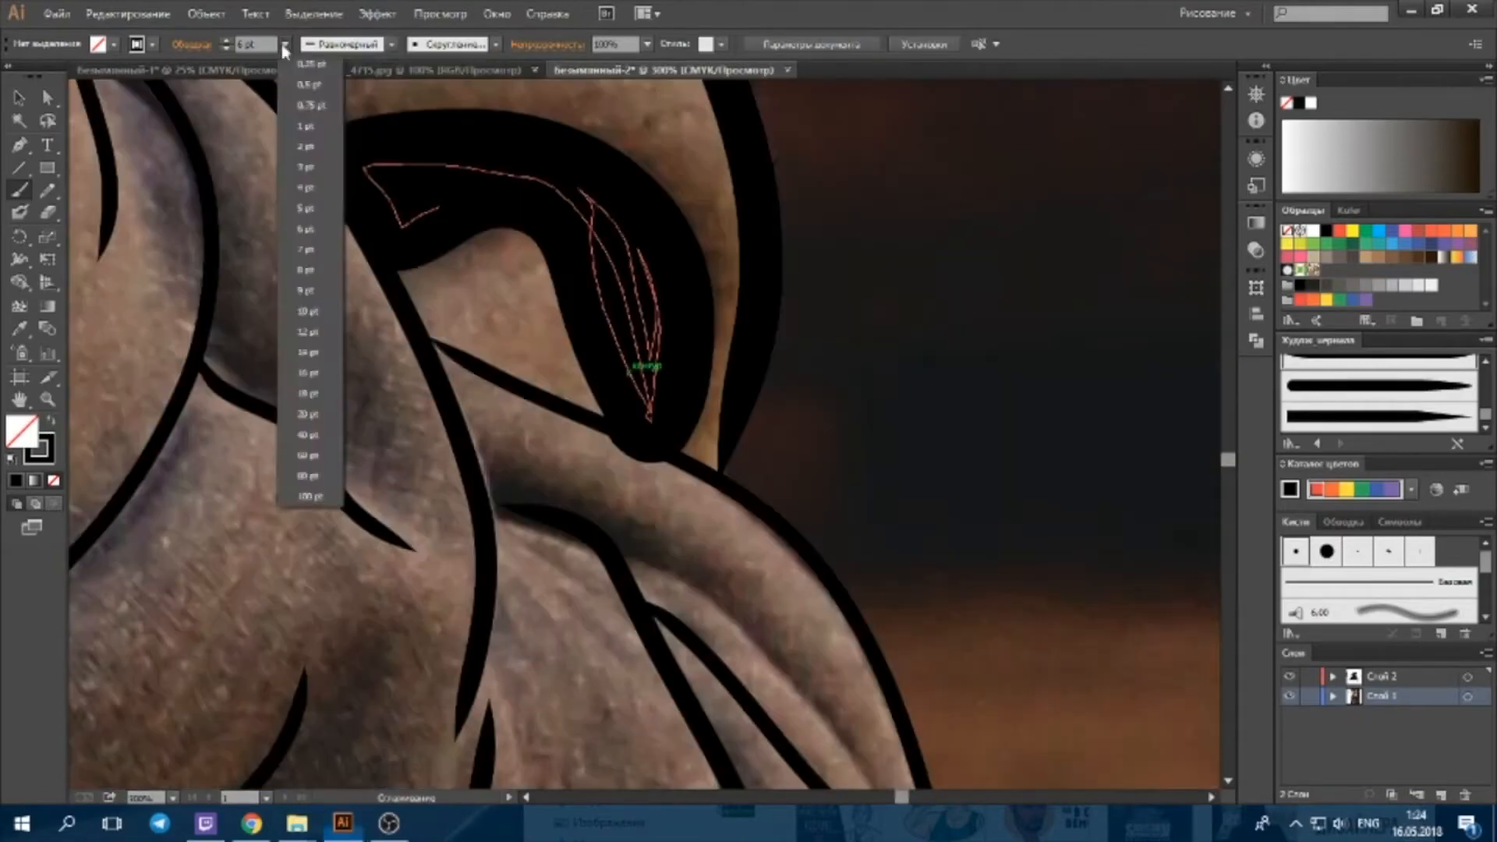